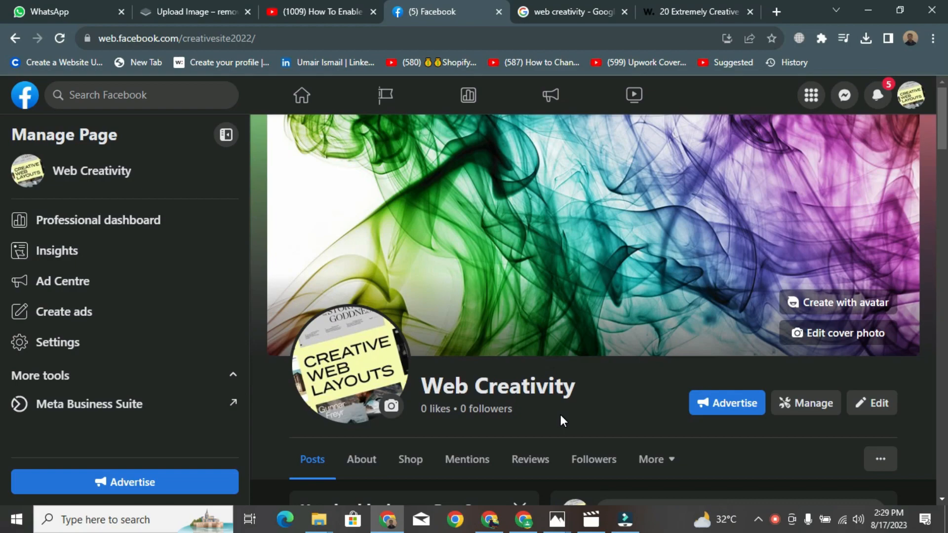
Step: Go to the Web Creativity page's About section and begin adding a street address under Contact info
scroll("down", 3)
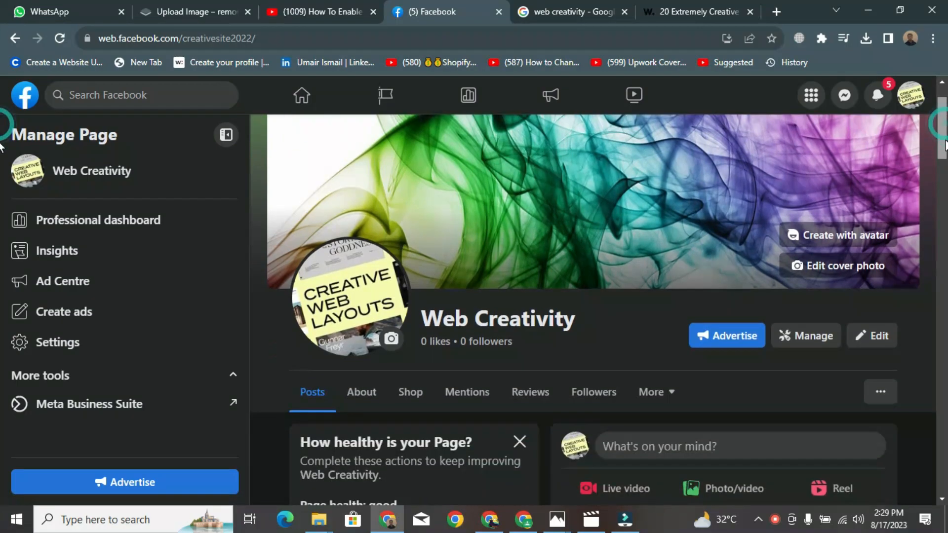
scroll("down", 3)
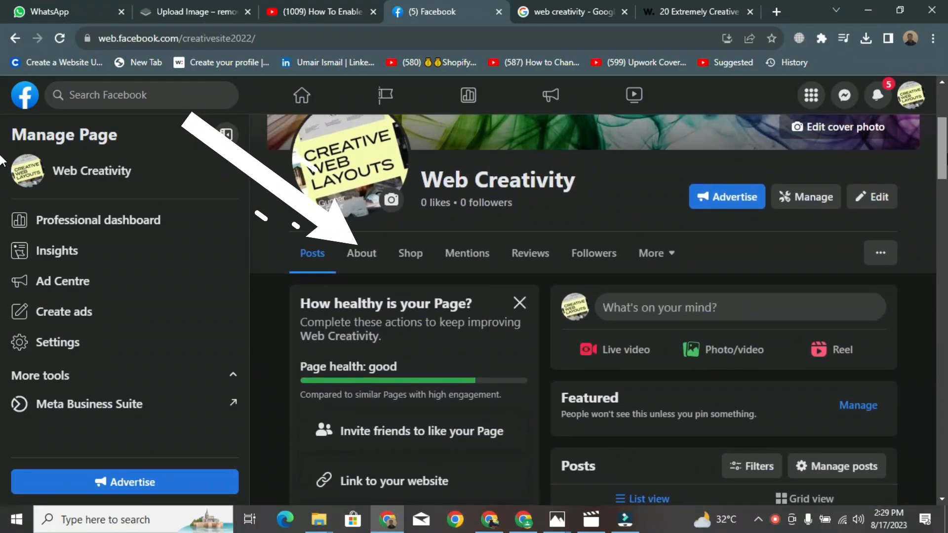
mouse_move(361, 254)
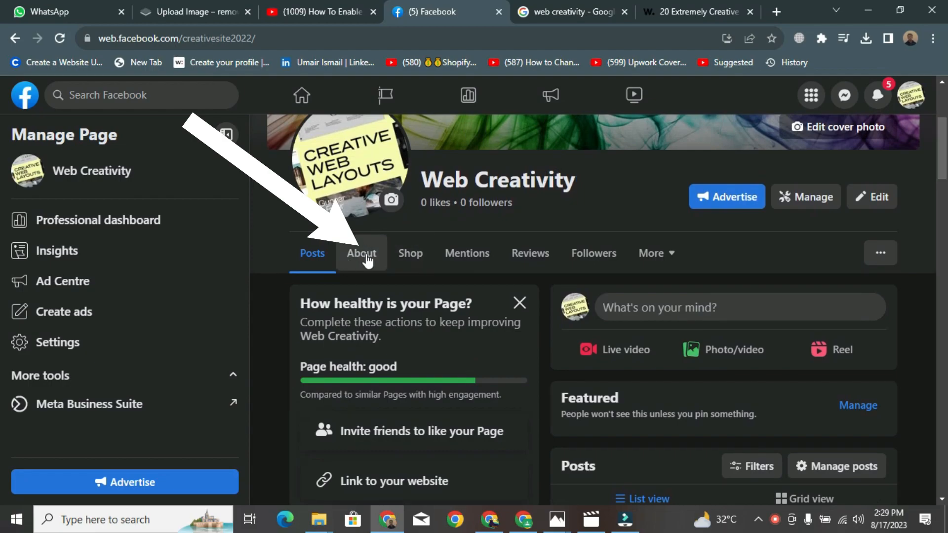
left_click(362, 252)
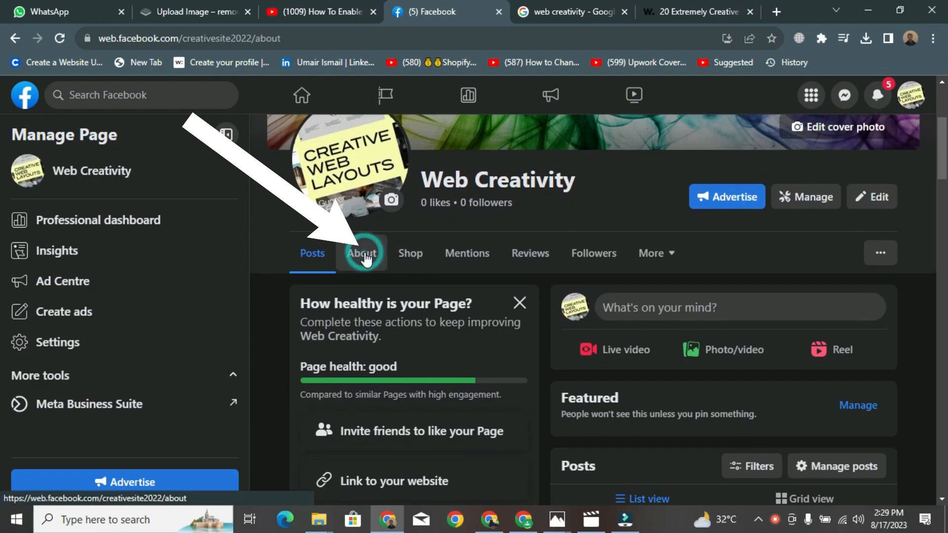
left_click(361, 253)
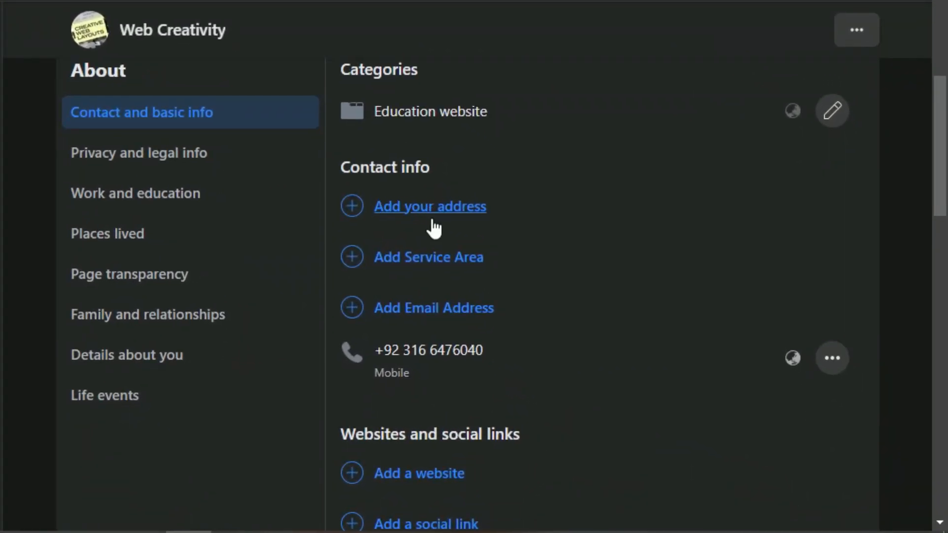
left_click(429, 205)
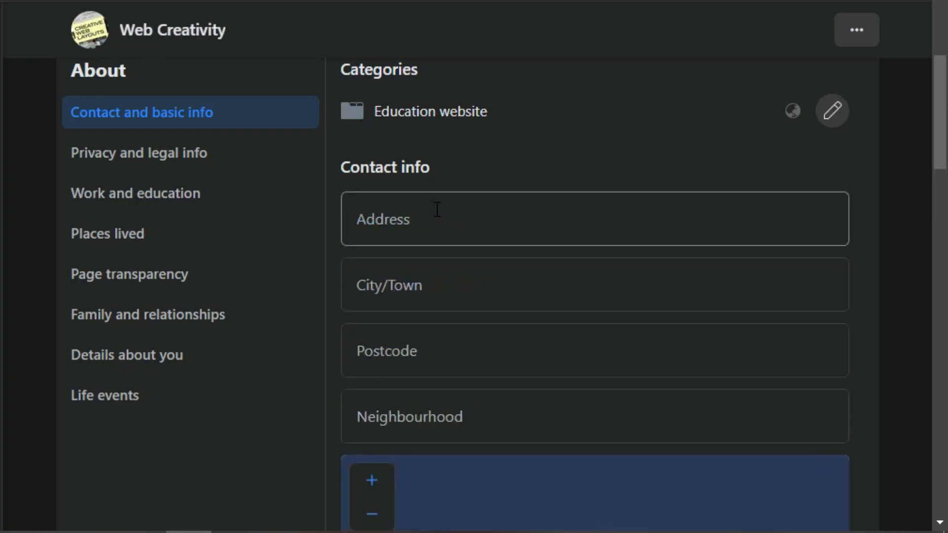
Step: Enter address 'tughlaq town', city Multan, postcode 5999 and save the contact address
left_click(544, 219)
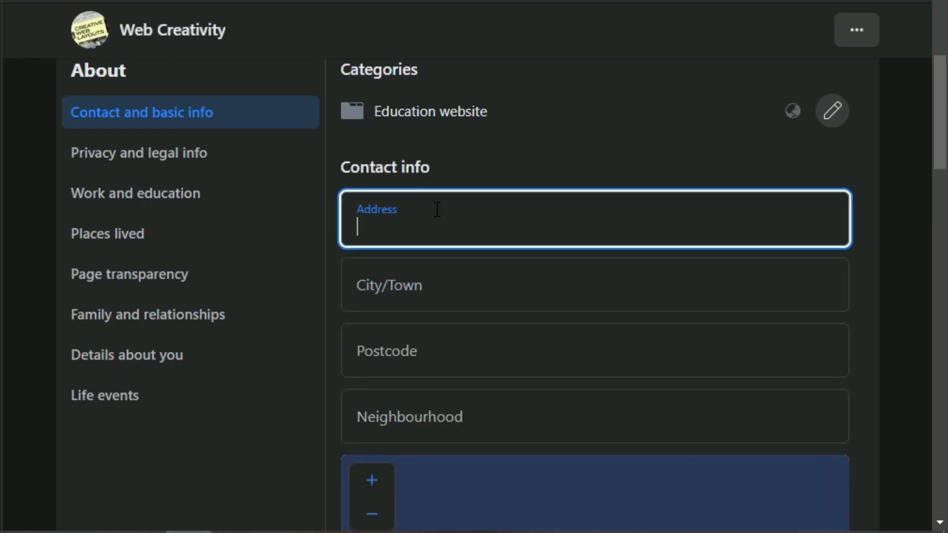
type("tughlaq town")
left_click(594, 286)
type("Multan")
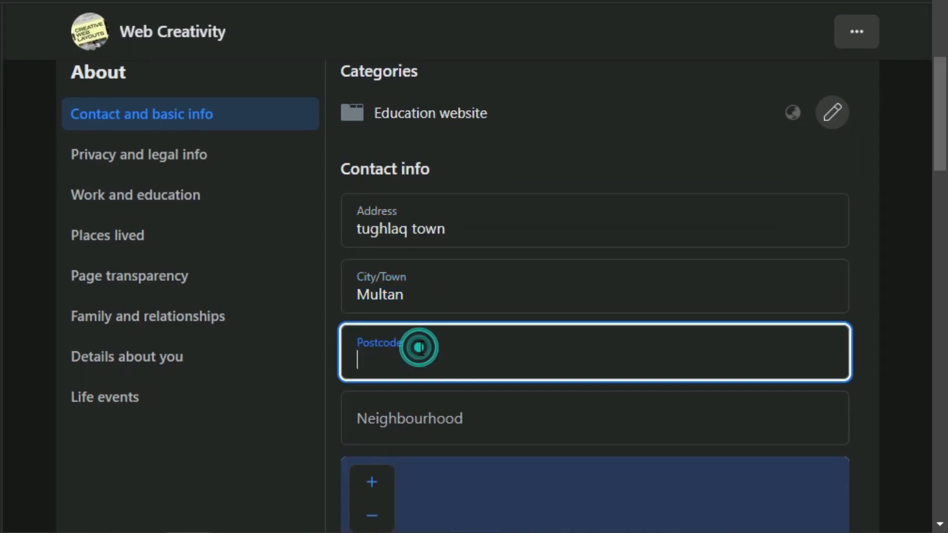
type("5999")
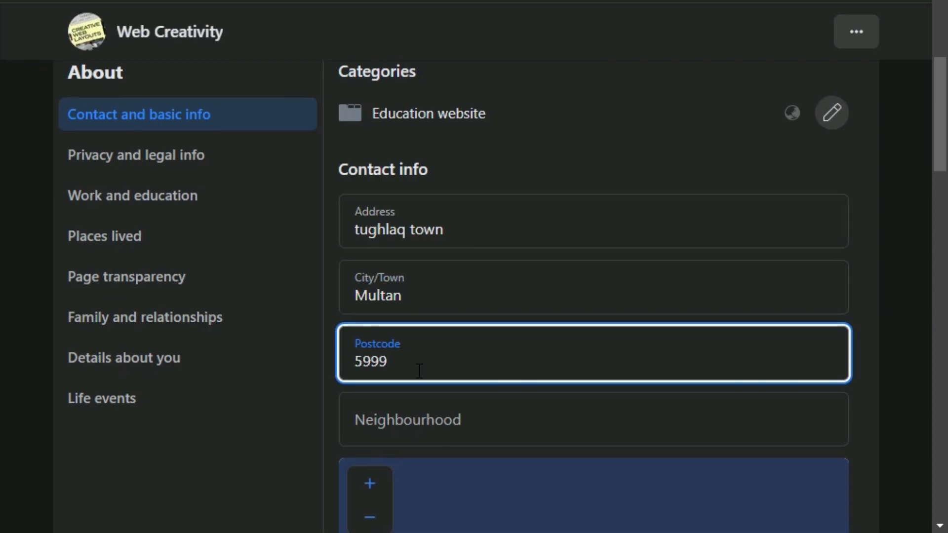
mouse_move(573, 408)
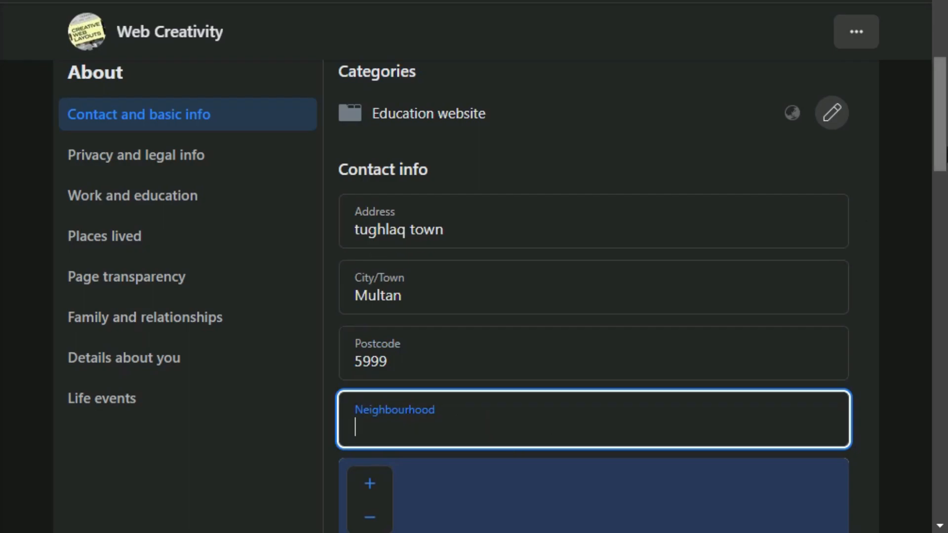
scroll("down", 3)
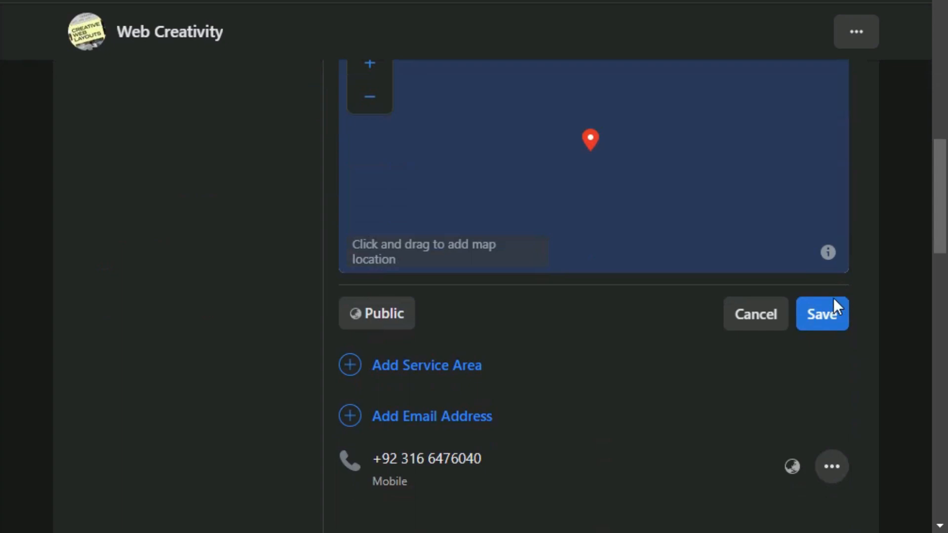
left_click(822, 314)
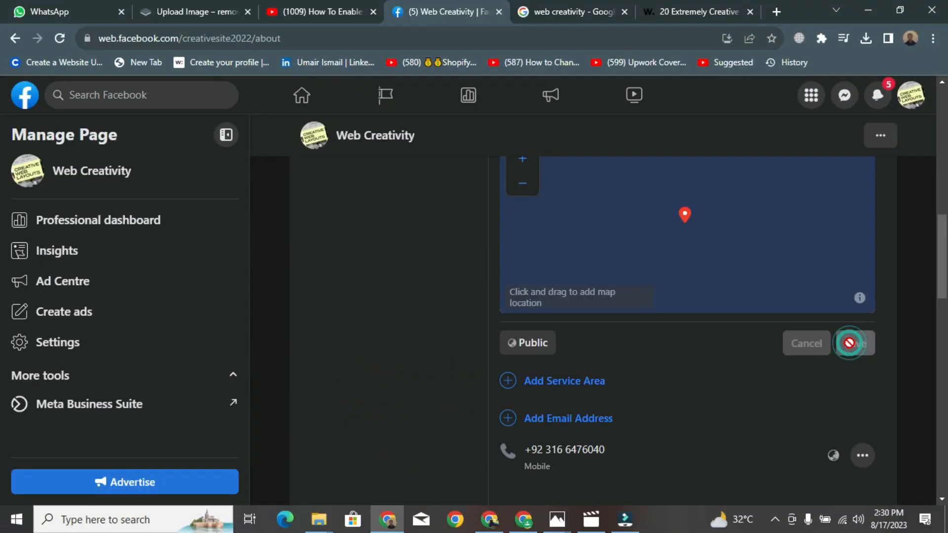